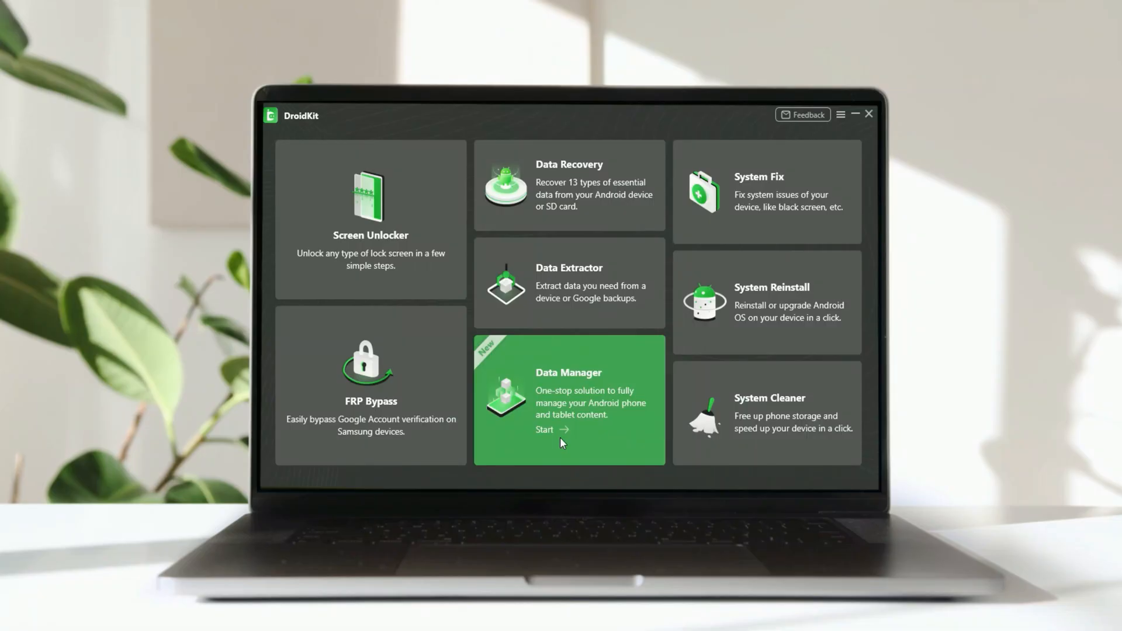
Start Data Manager so the connected Huawei P7-L07 content is listed by category.
click(546, 428)
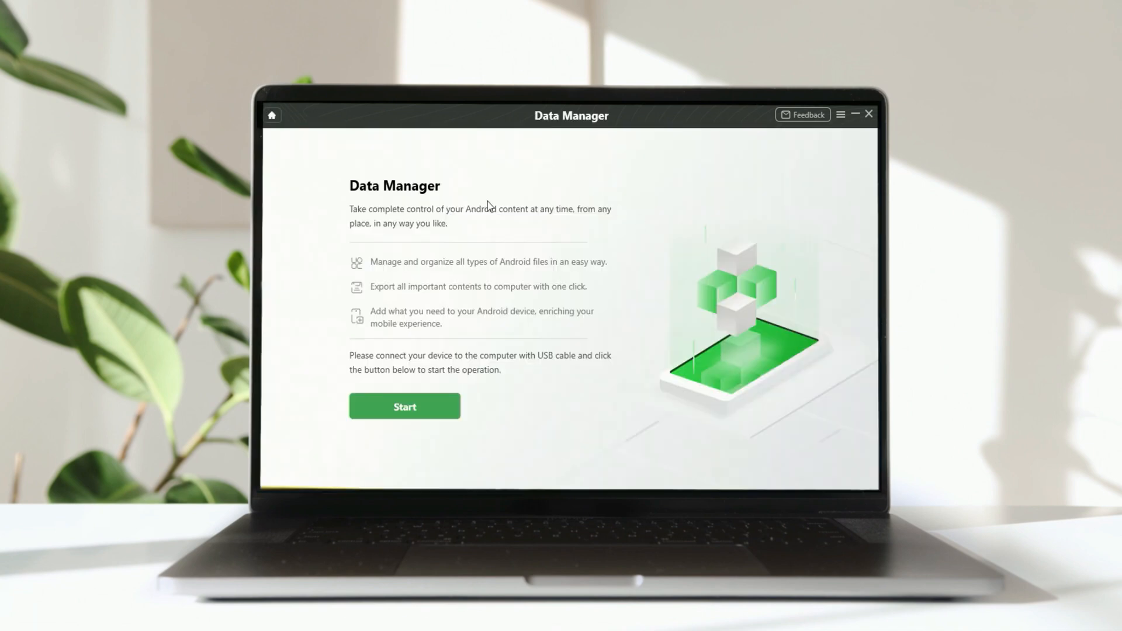
mouse_move(428, 415)
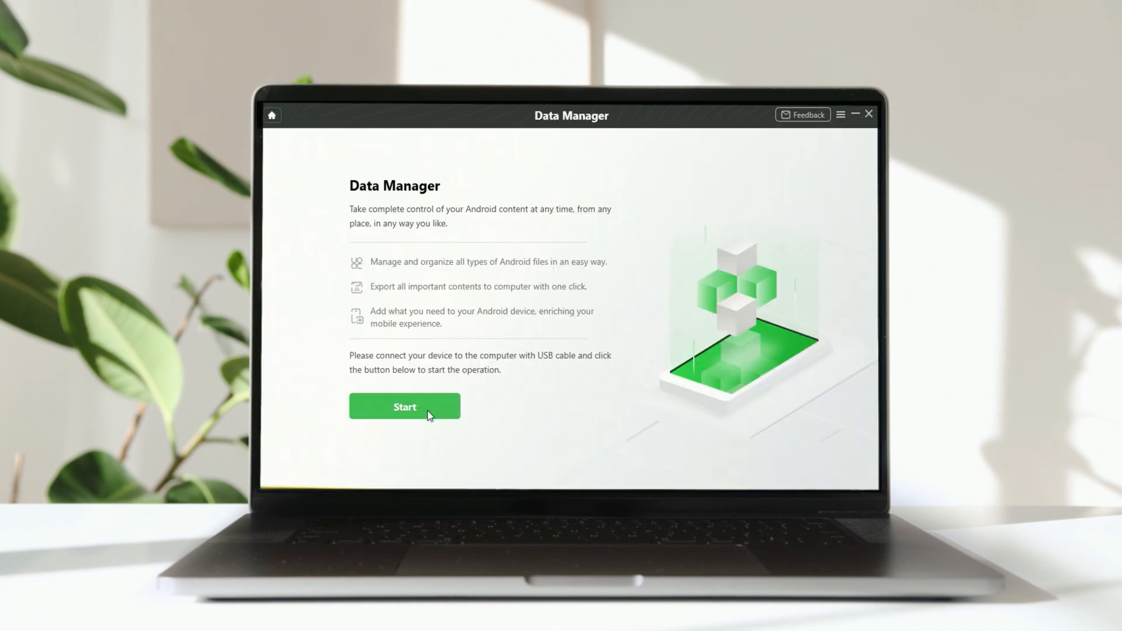
click(405, 407)
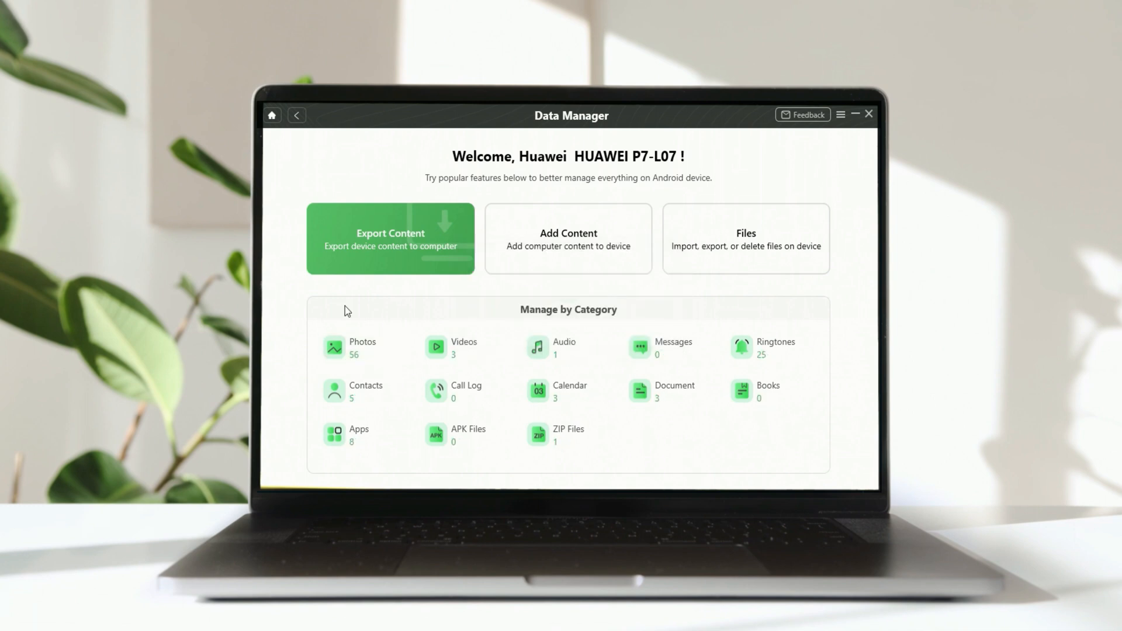
mouse_move(397, 247)
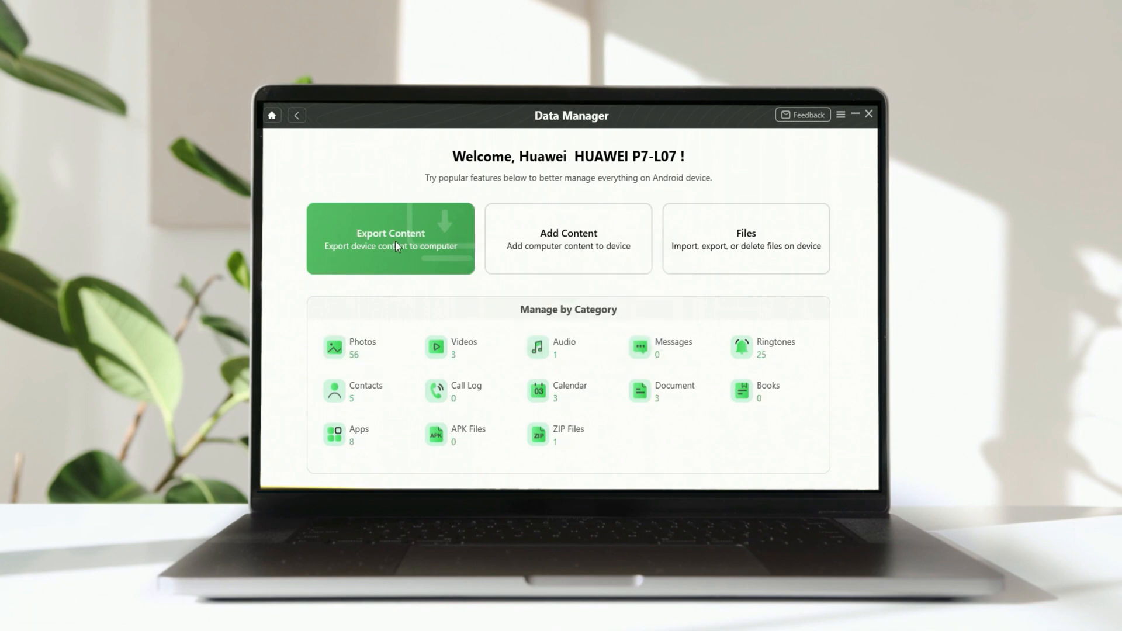
mouse_move(400, 253)
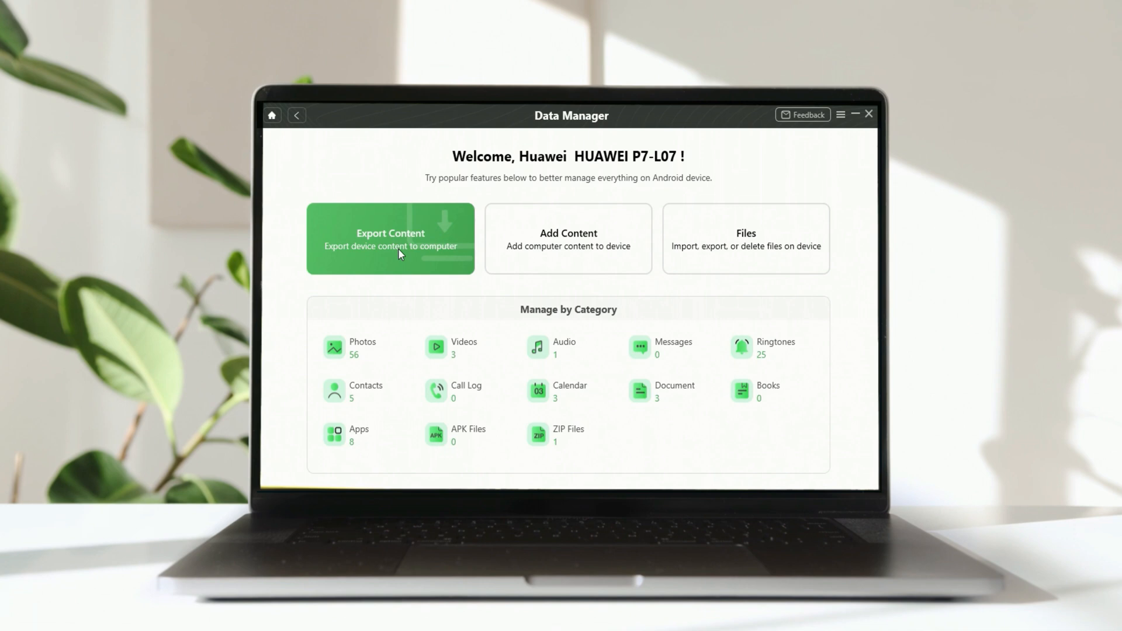
Export the 105 default-checked items across categories to the computer.
click(390, 239)
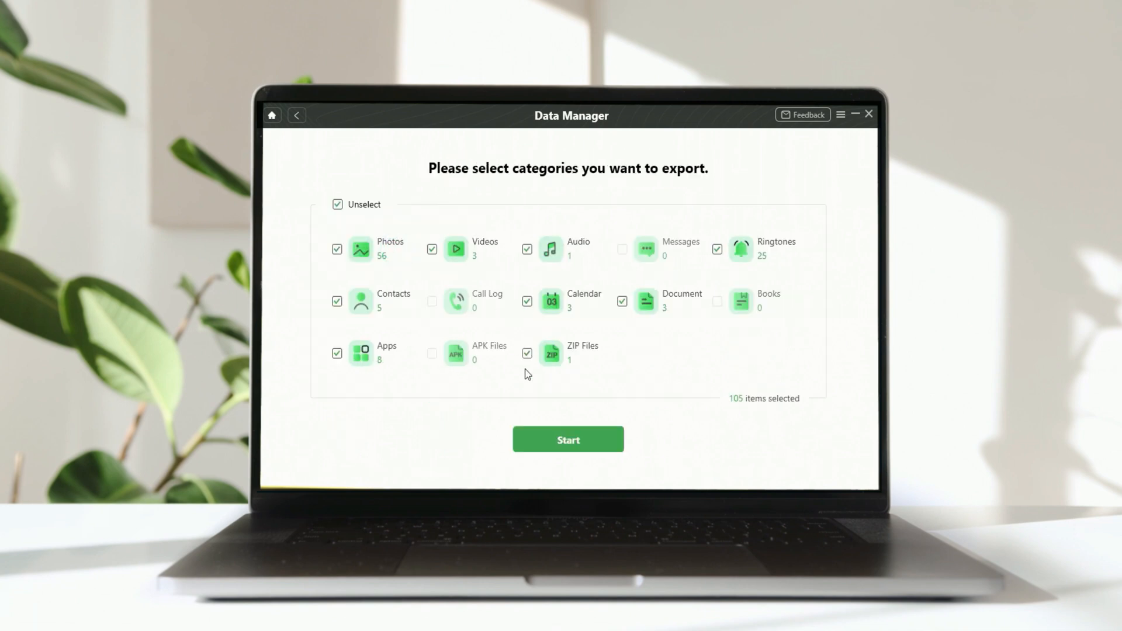
click(568, 440)
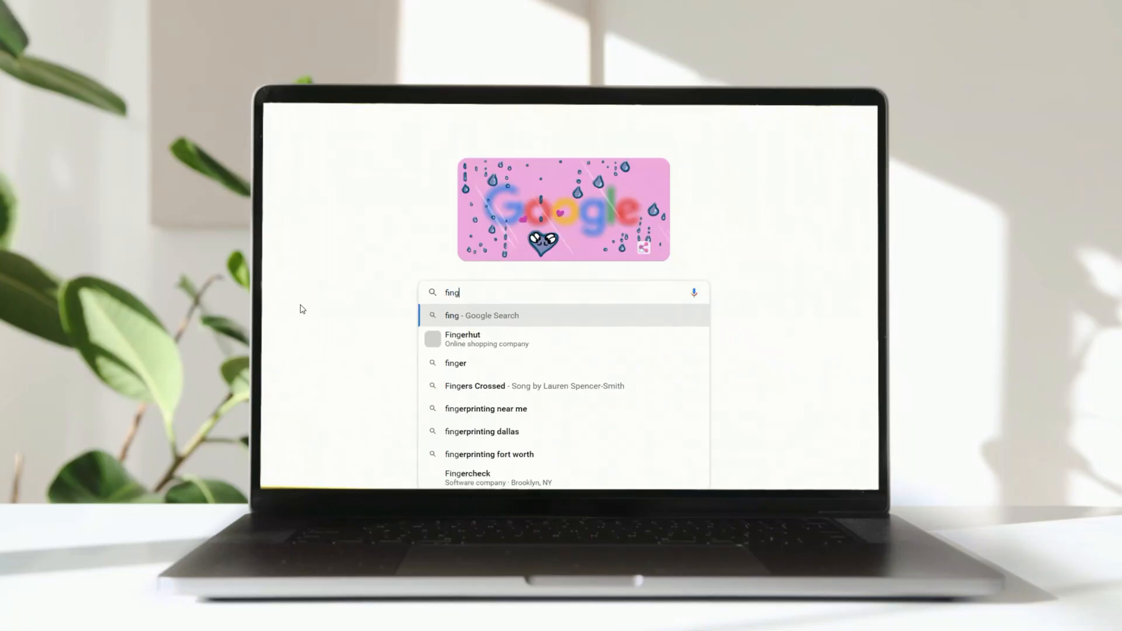
Search Google for 'find my phone' and go to the Find My Device result.
text(my phone)
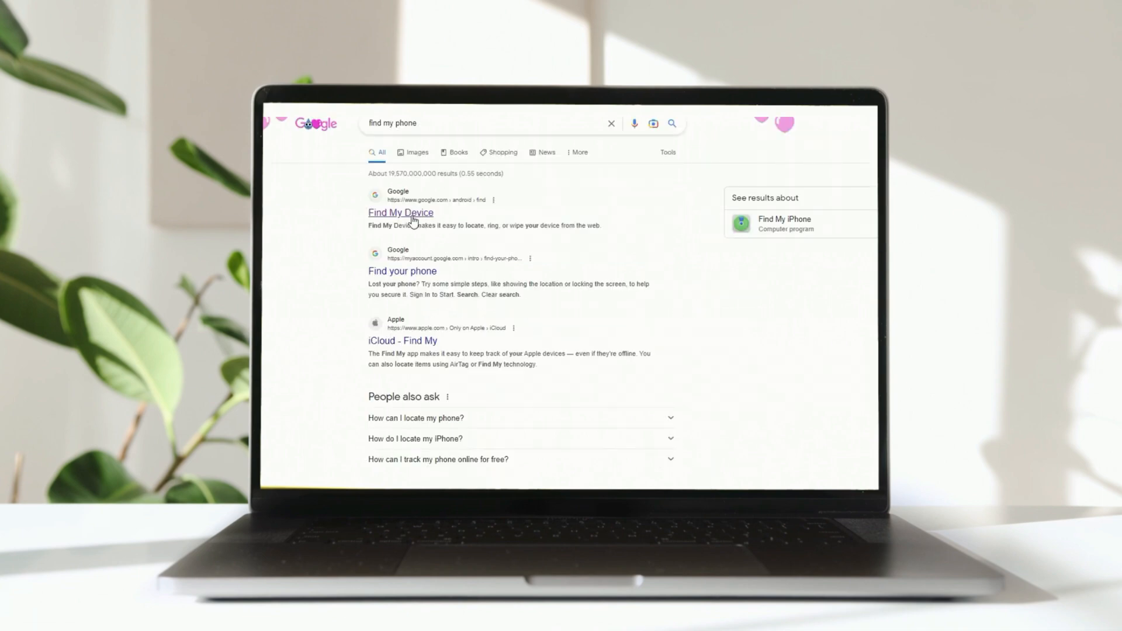
click(400, 213)
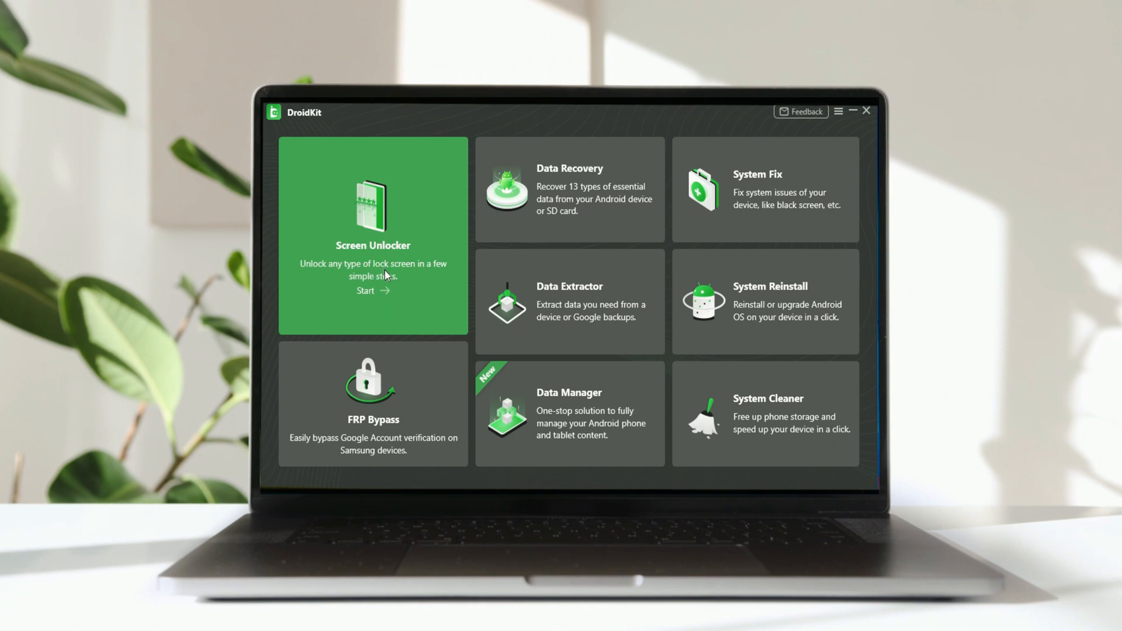
mouse_move(380, 296)
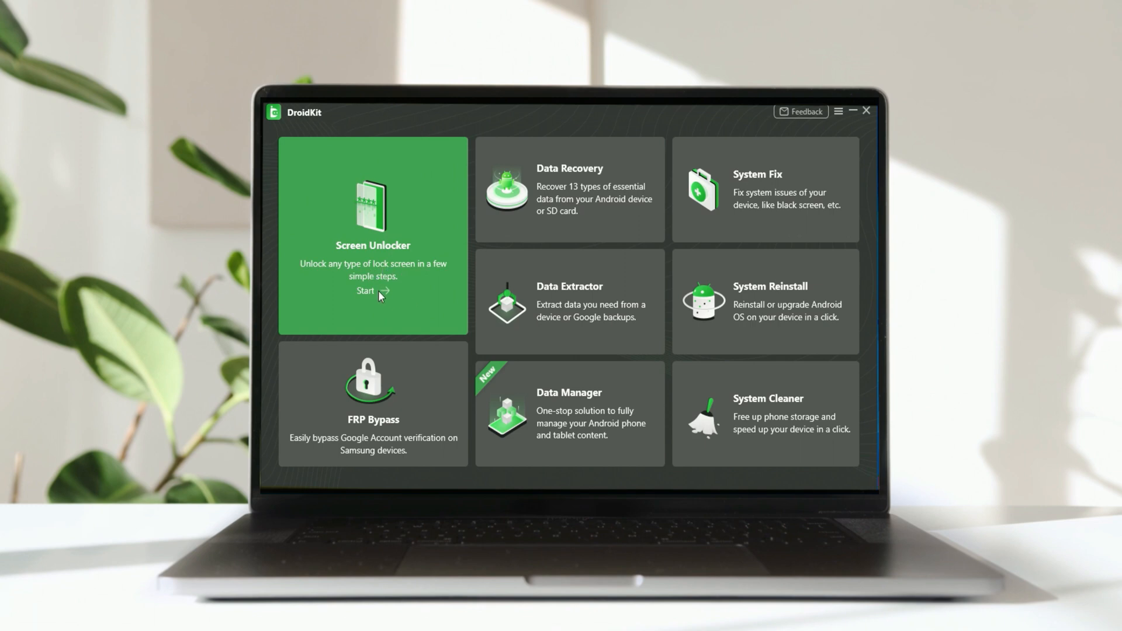
Start Screen Unlocker and confirm the phone is connected by USB so the configuration file prepares.
click(364, 291)
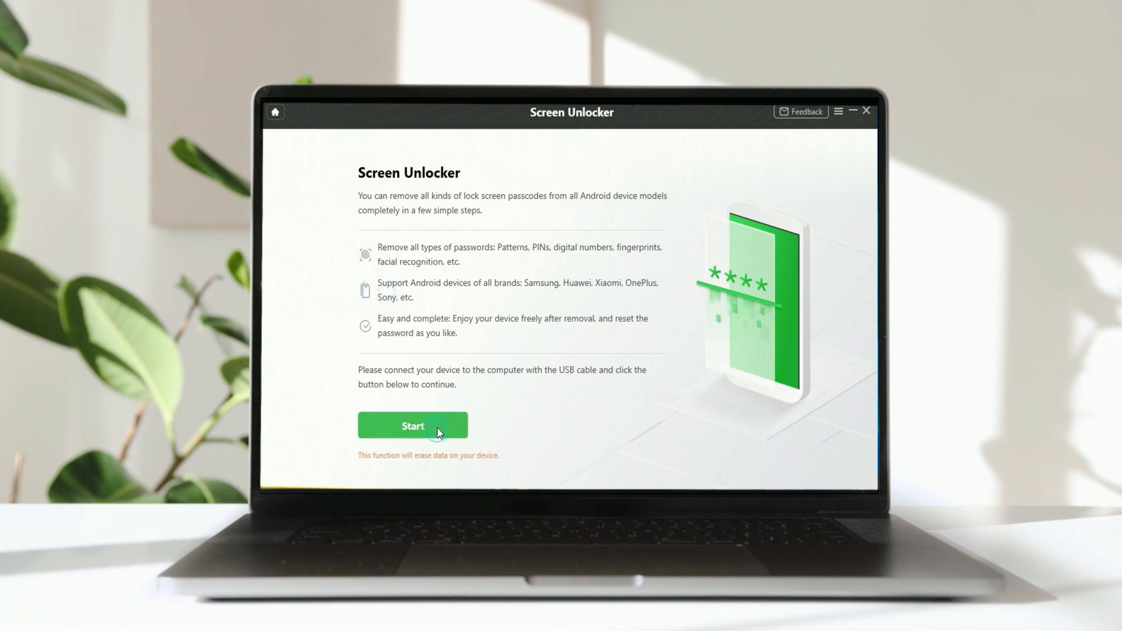
click(412, 426)
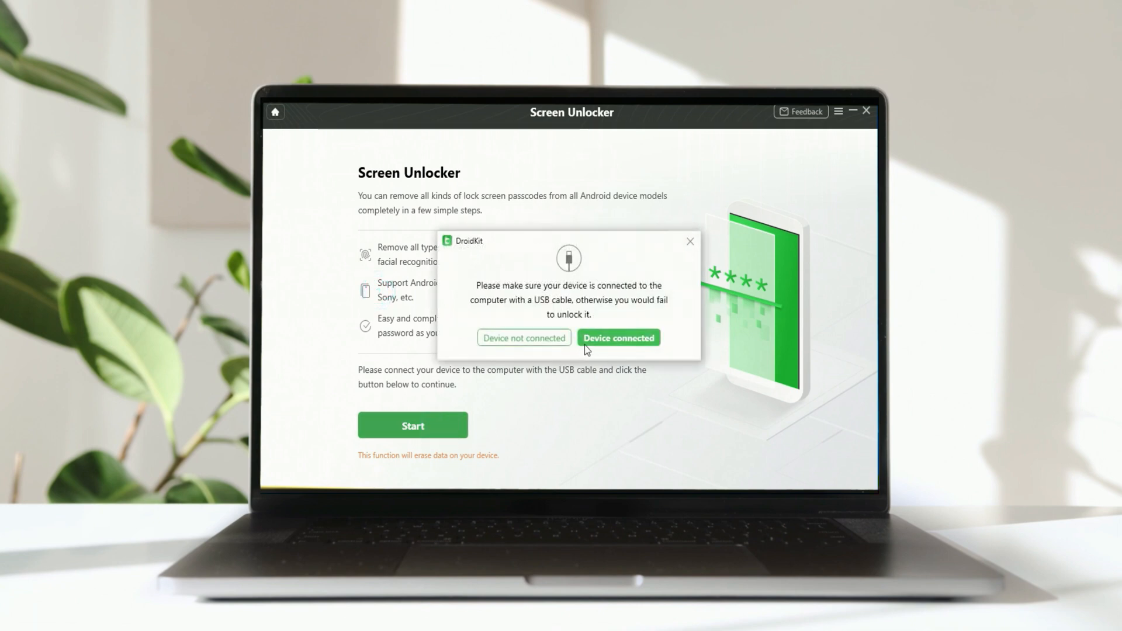
click(618, 336)
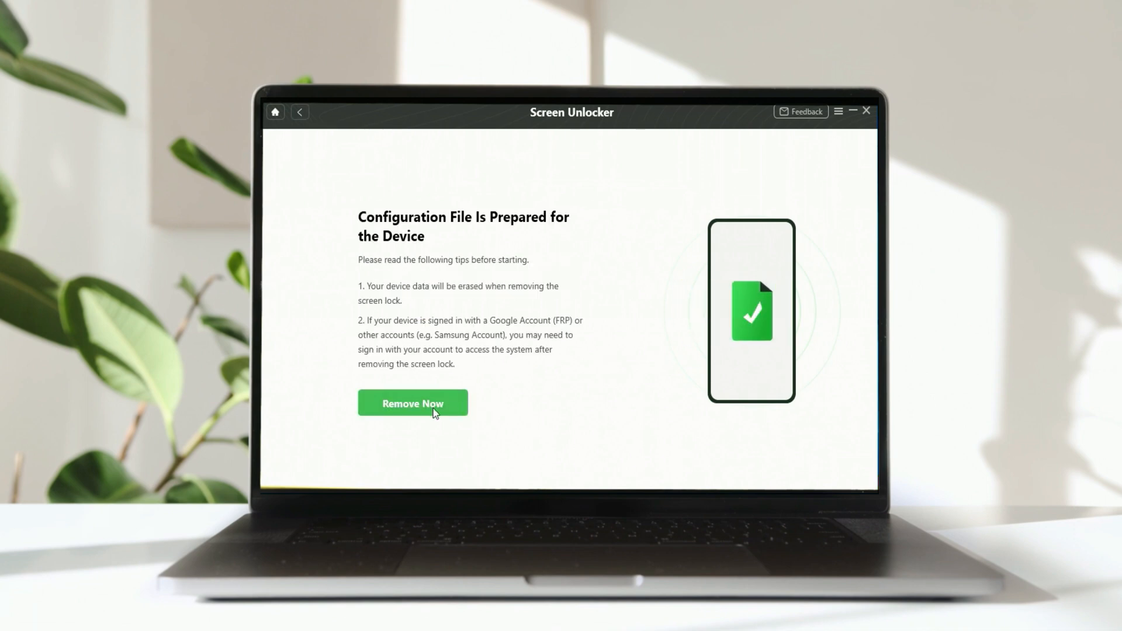
Remove Now with Huawei as brand, showing recovery-mode steps 05 and 06 for older P/Nova/Y series.
click(412, 404)
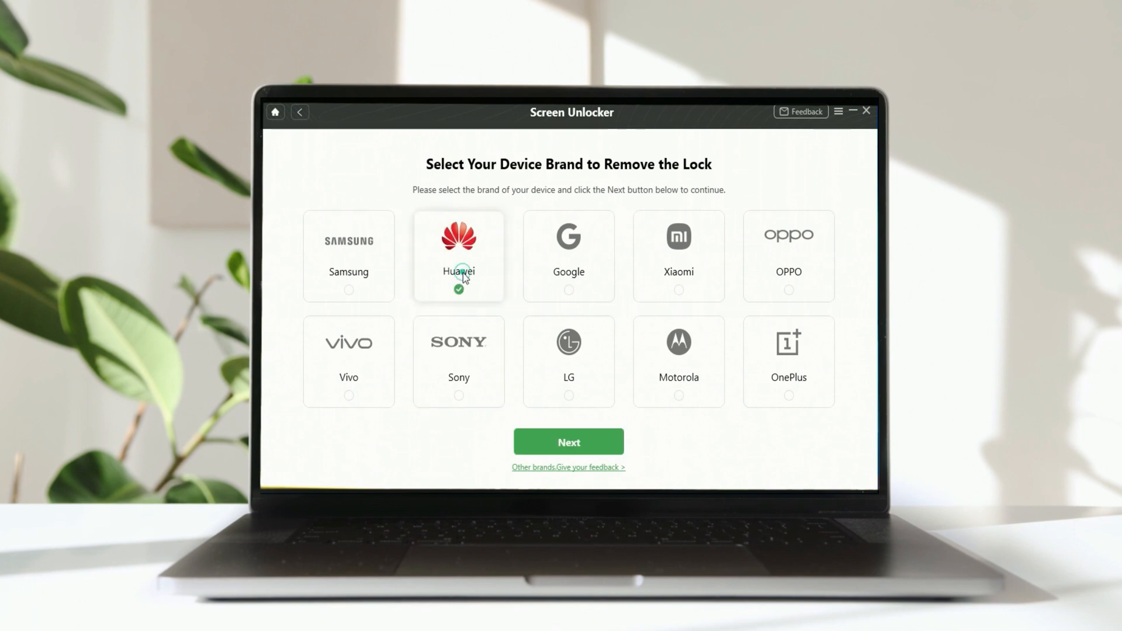
click(568, 441)
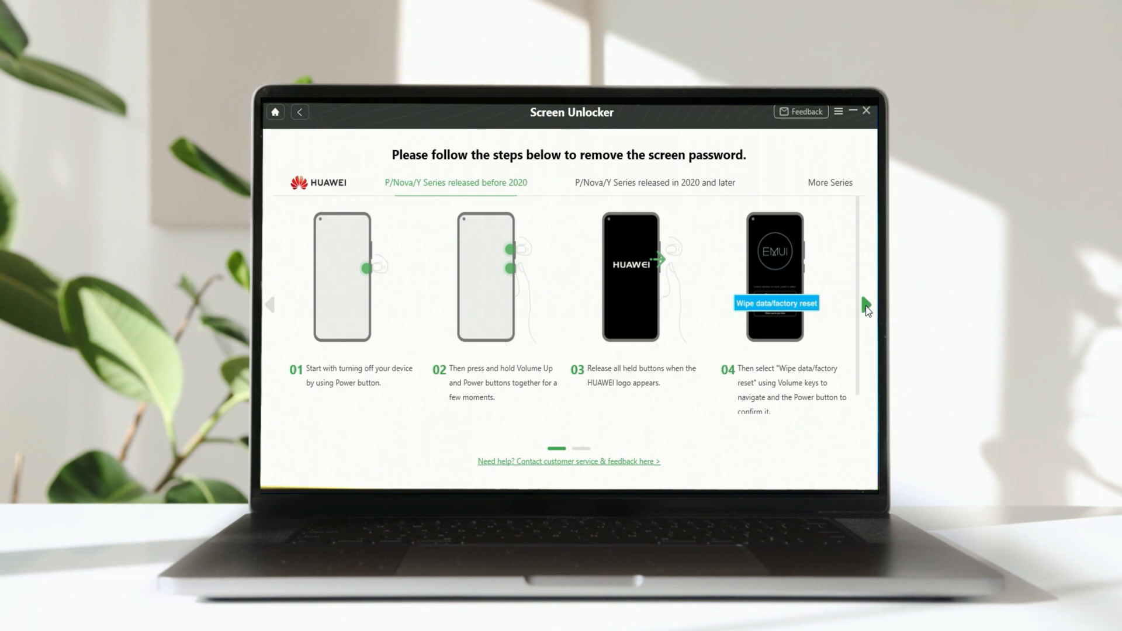
click(866, 304)
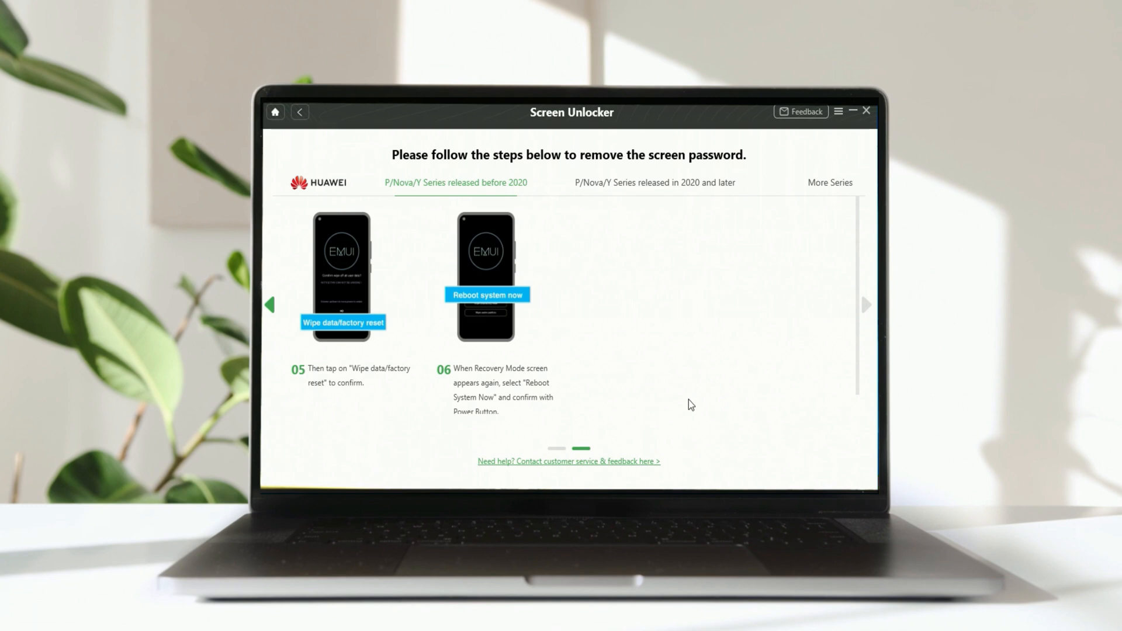